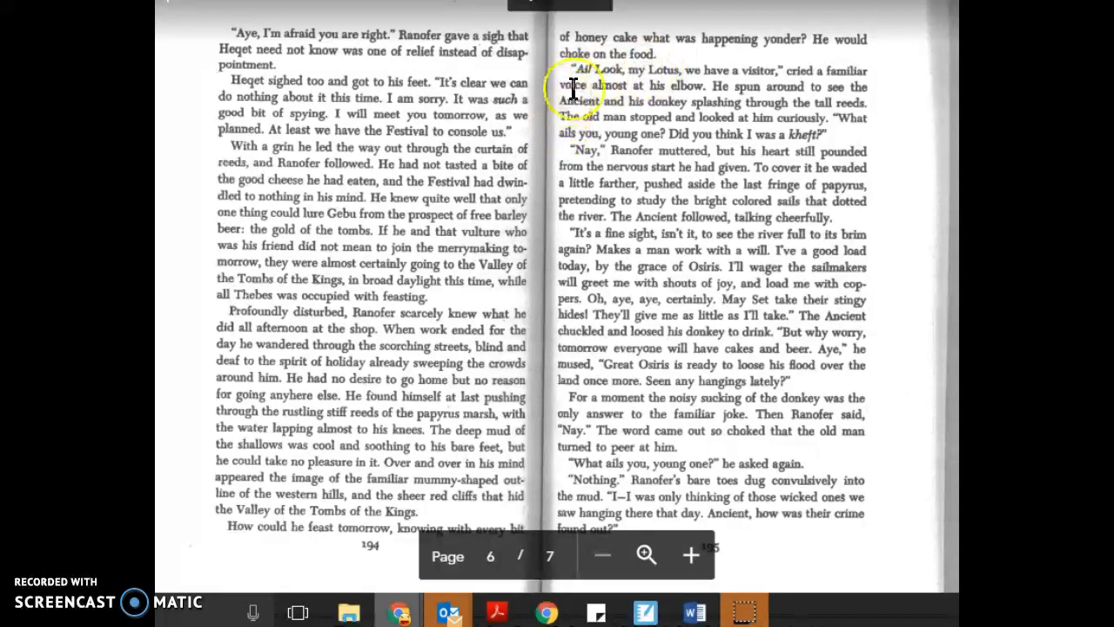
pyautogui.moveTo(636, 71)
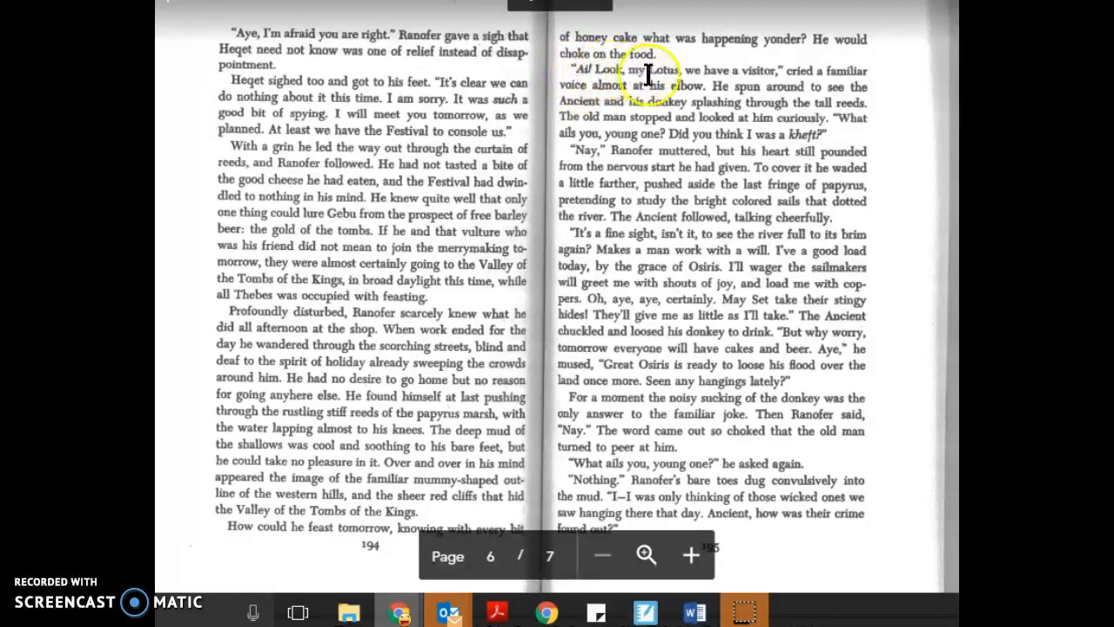
pyautogui.moveTo(769, 70)
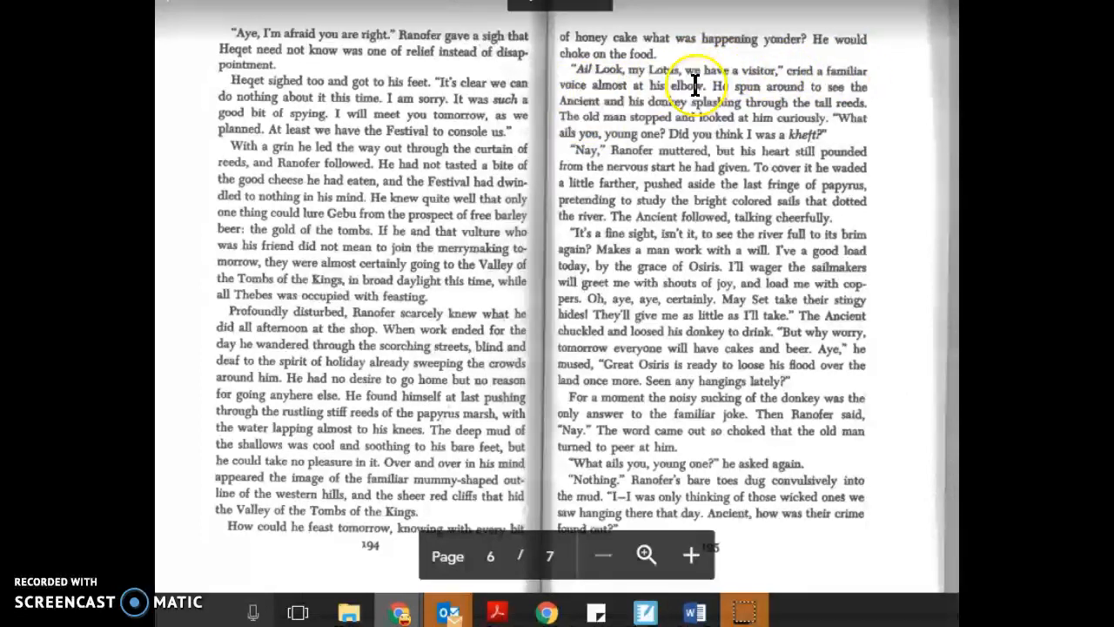
pyautogui.moveTo(891, 73)
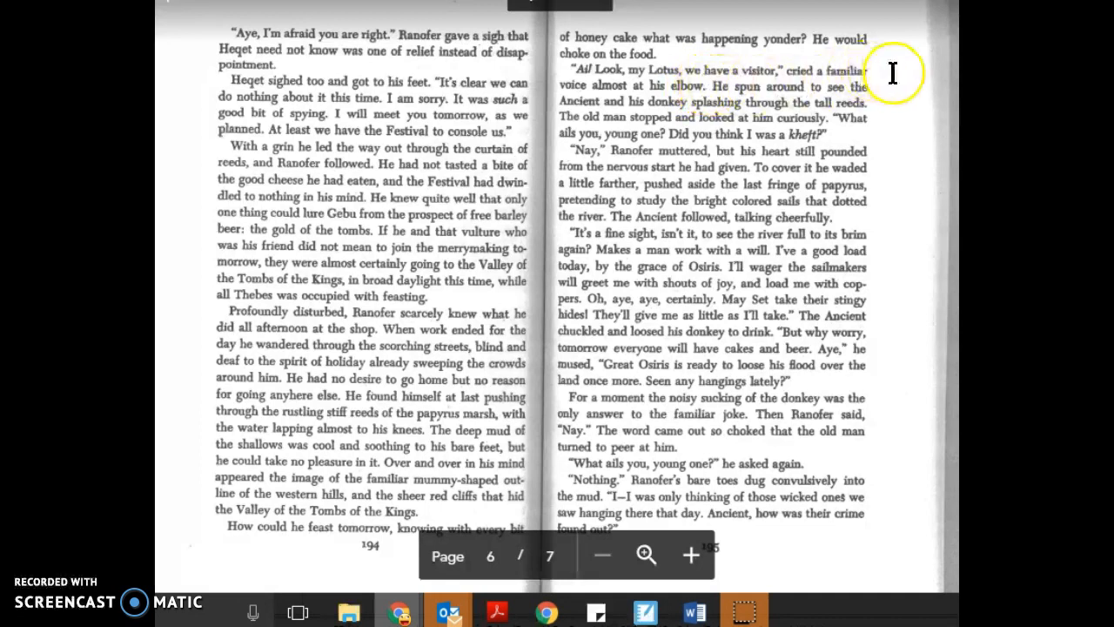
pyautogui.moveTo(688, 108)
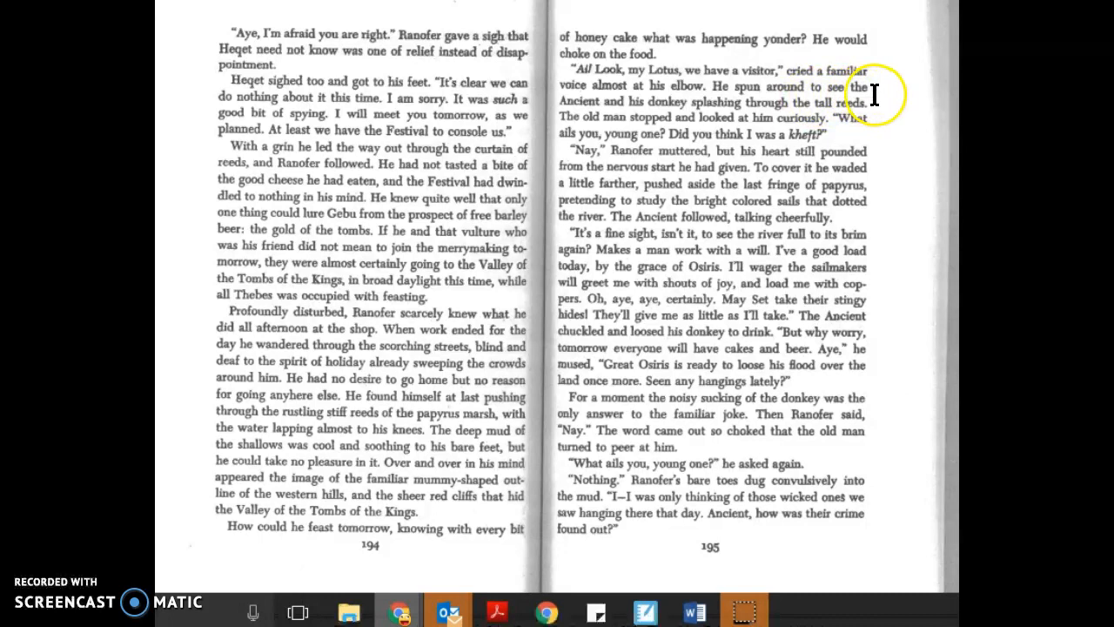
pyautogui.moveTo(651, 120)
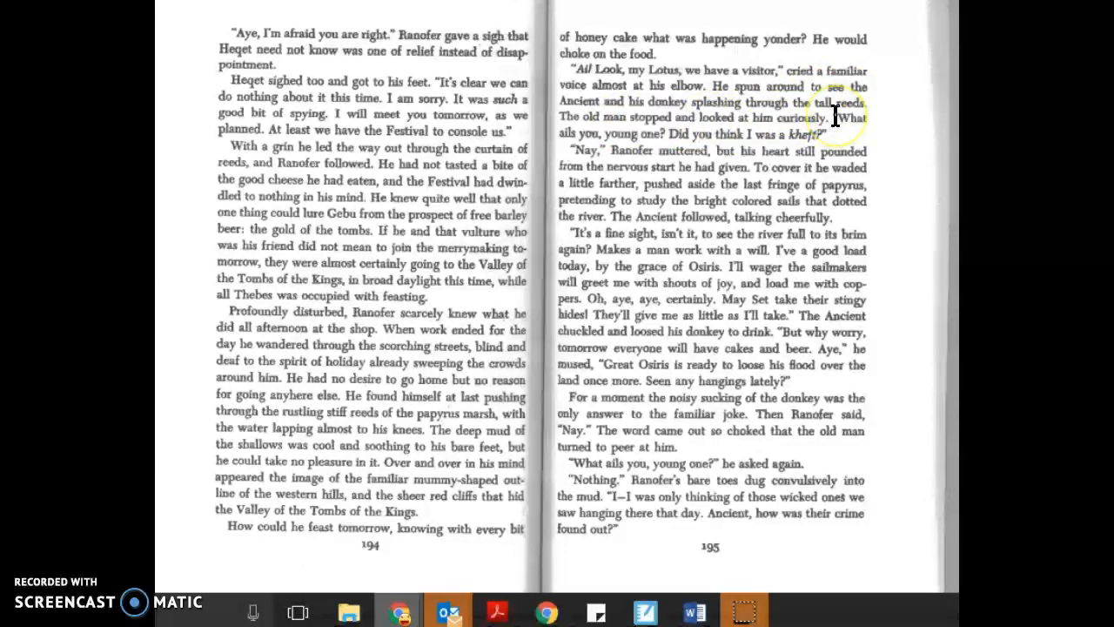
pyautogui.moveTo(575, 139)
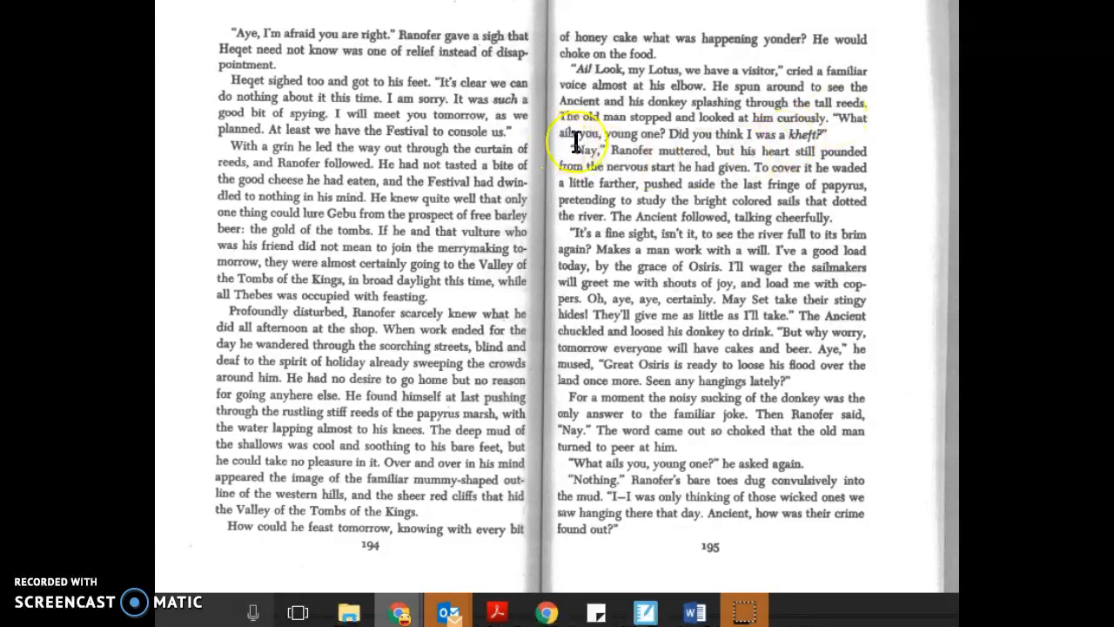
pyautogui.moveTo(710, 143)
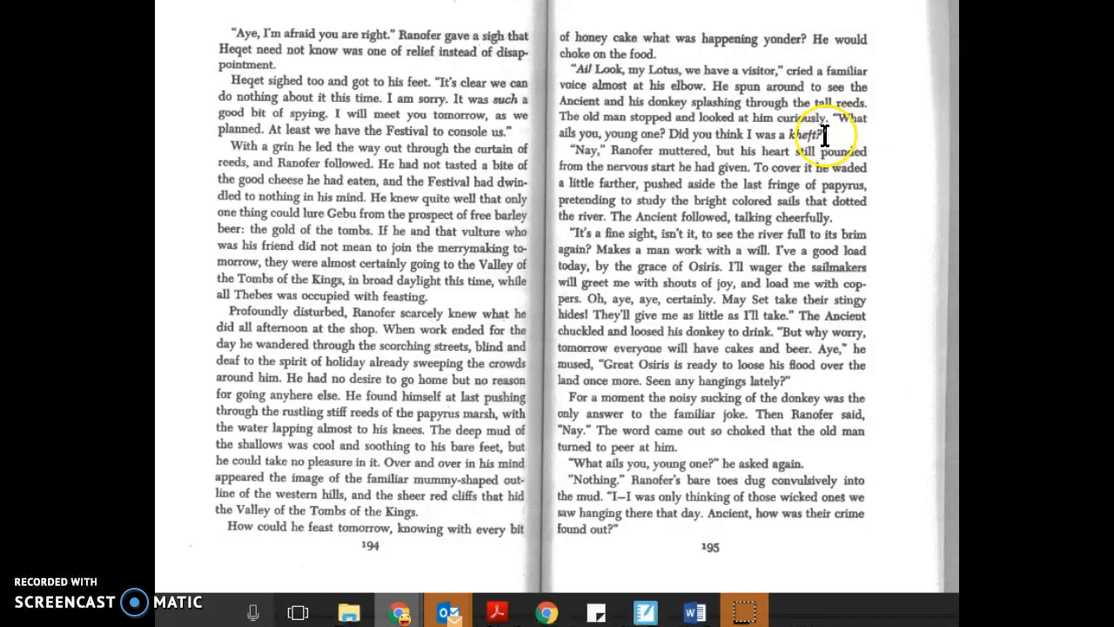
pyautogui.moveTo(623, 154)
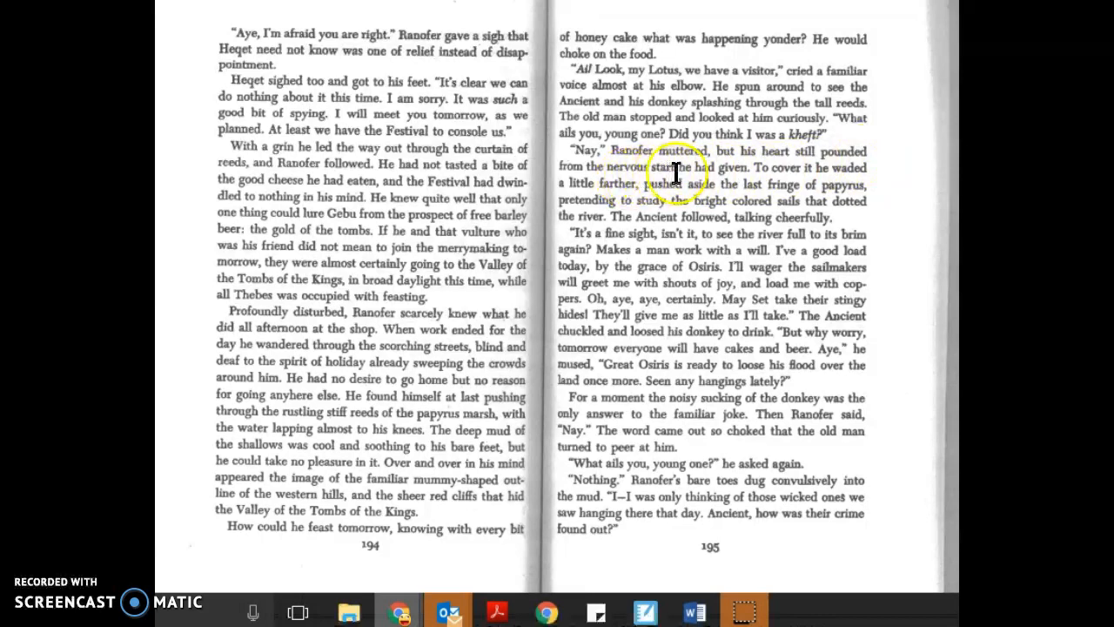
pyautogui.moveTo(793, 167)
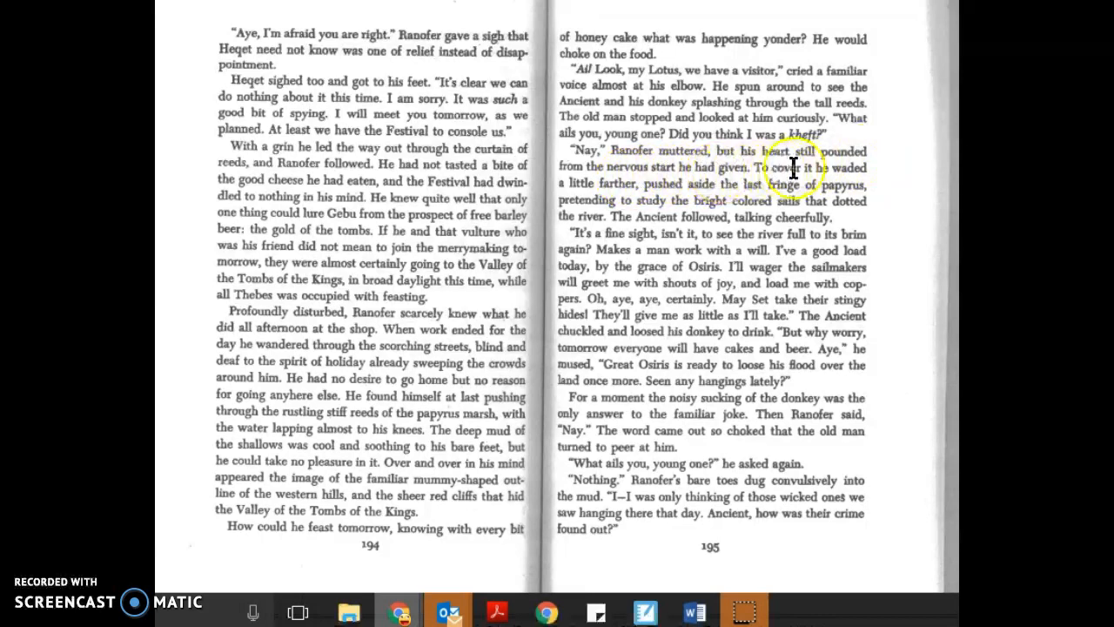
pyautogui.moveTo(600, 189)
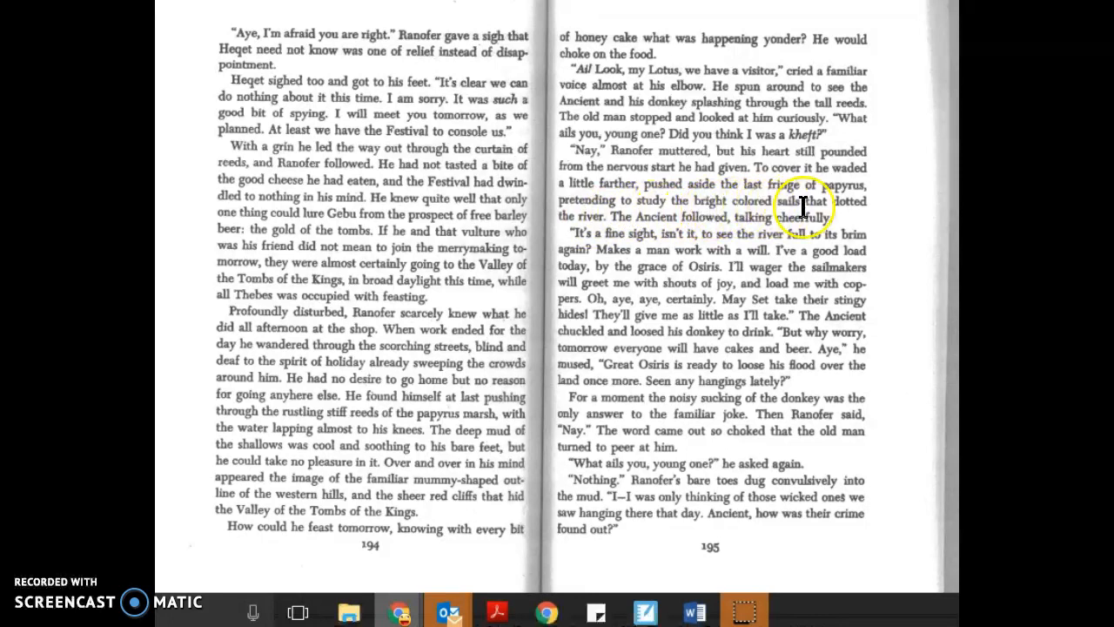
pyautogui.moveTo(588, 230)
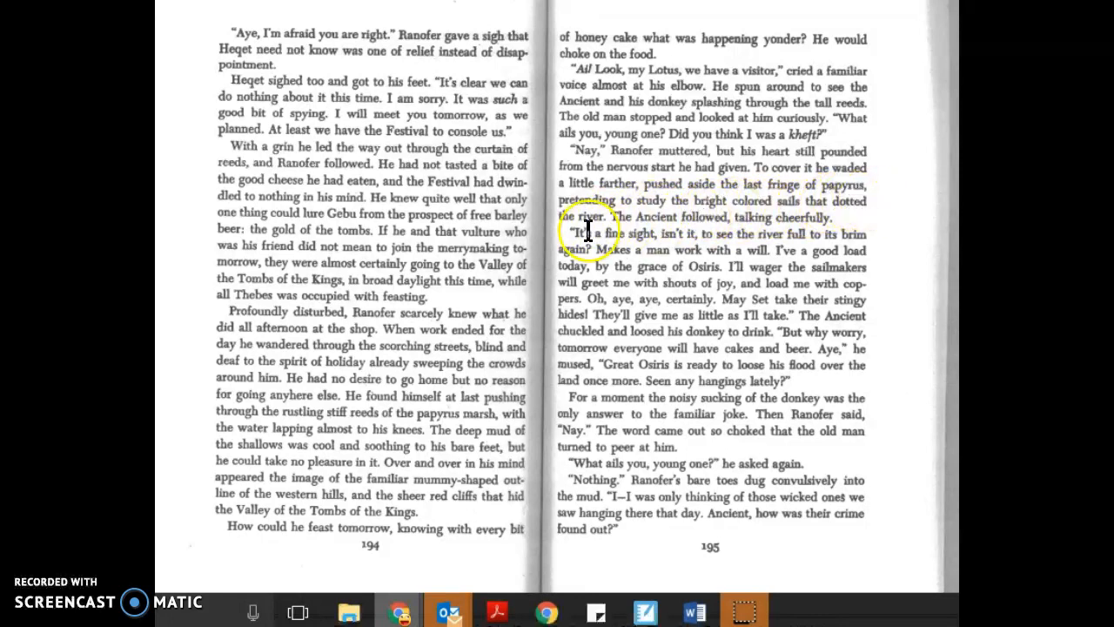
pyautogui.moveTo(740, 218)
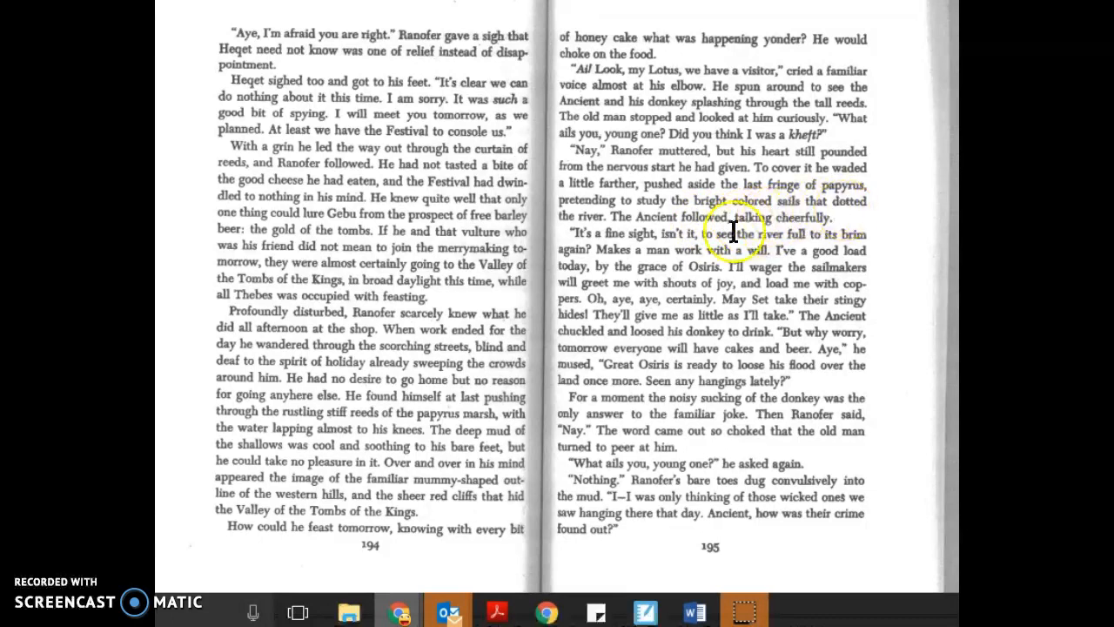
pyautogui.moveTo(661, 236)
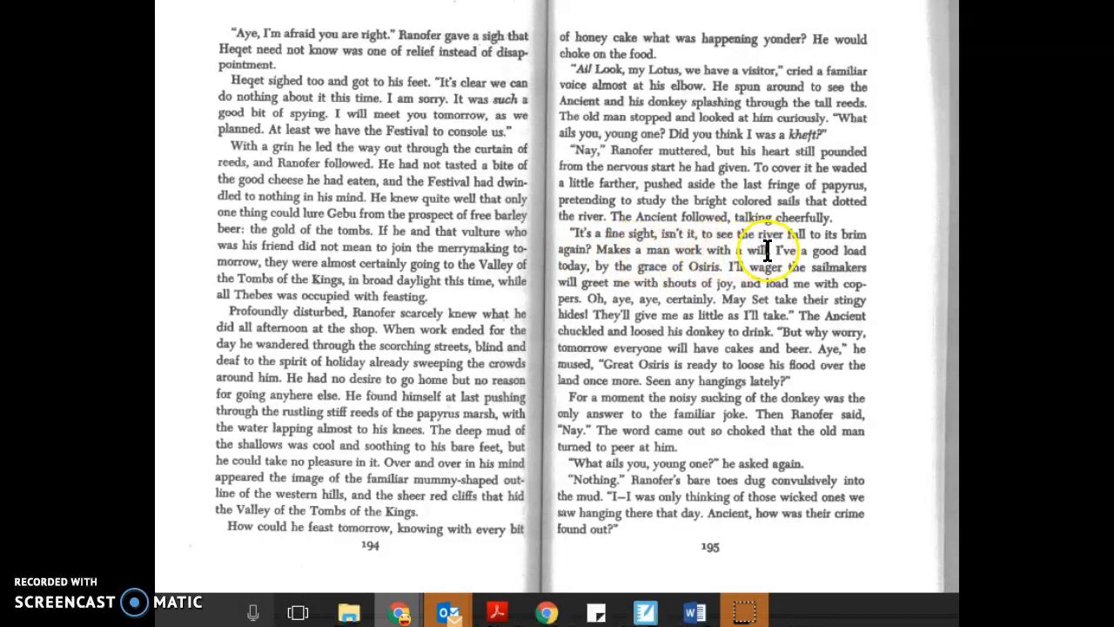
pyautogui.moveTo(592, 269)
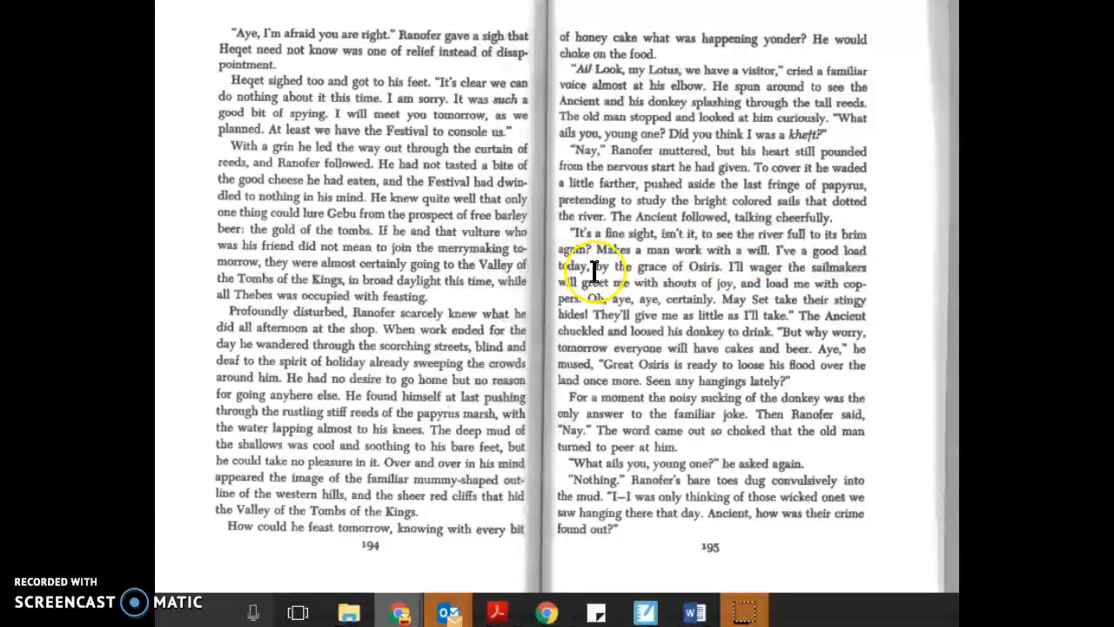
pyautogui.moveTo(713, 268)
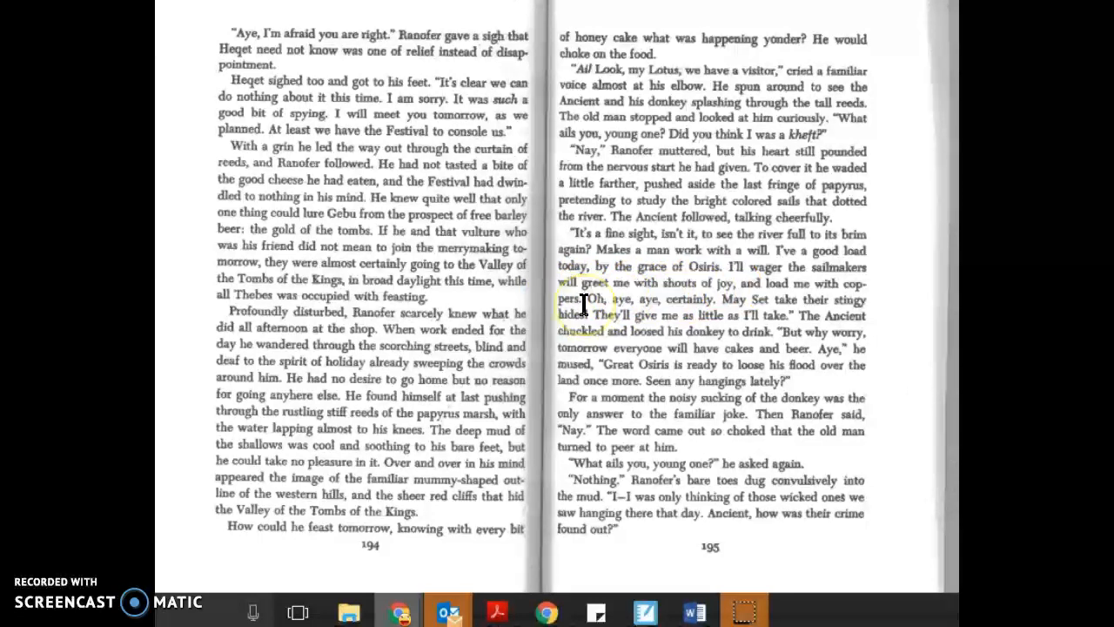
pyautogui.moveTo(685, 306)
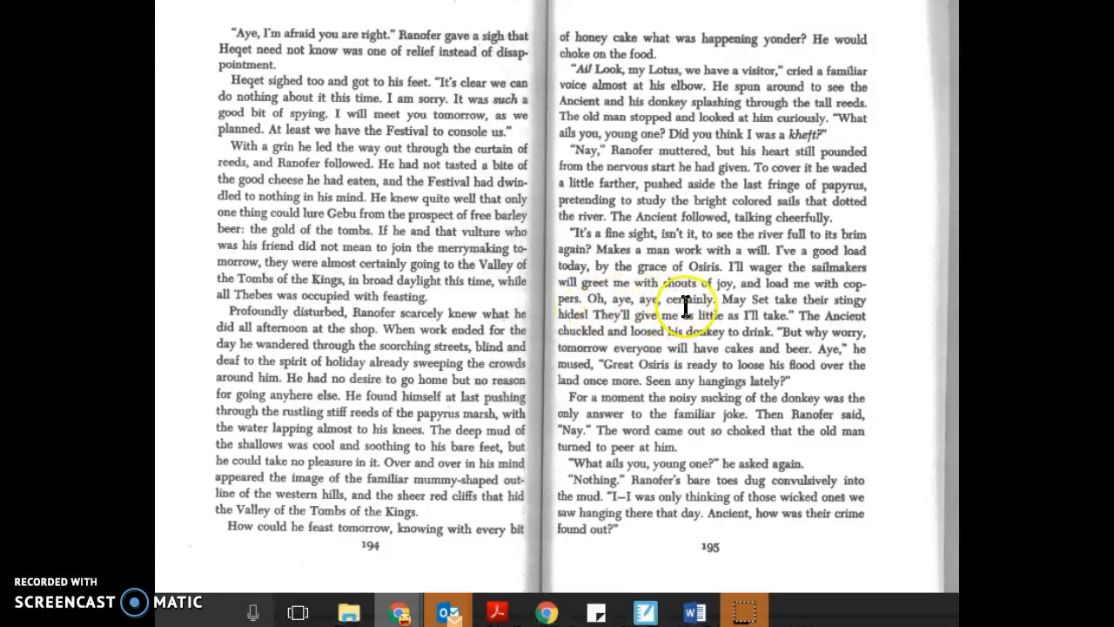
pyautogui.moveTo(752, 303)
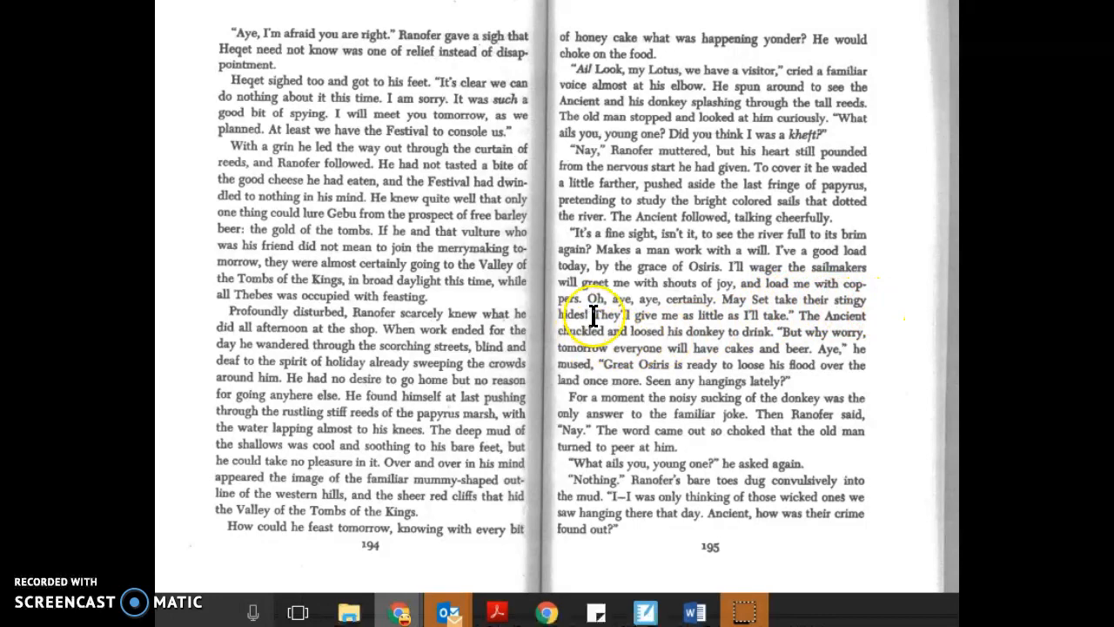
pyautogui.moveTo(766, 315)
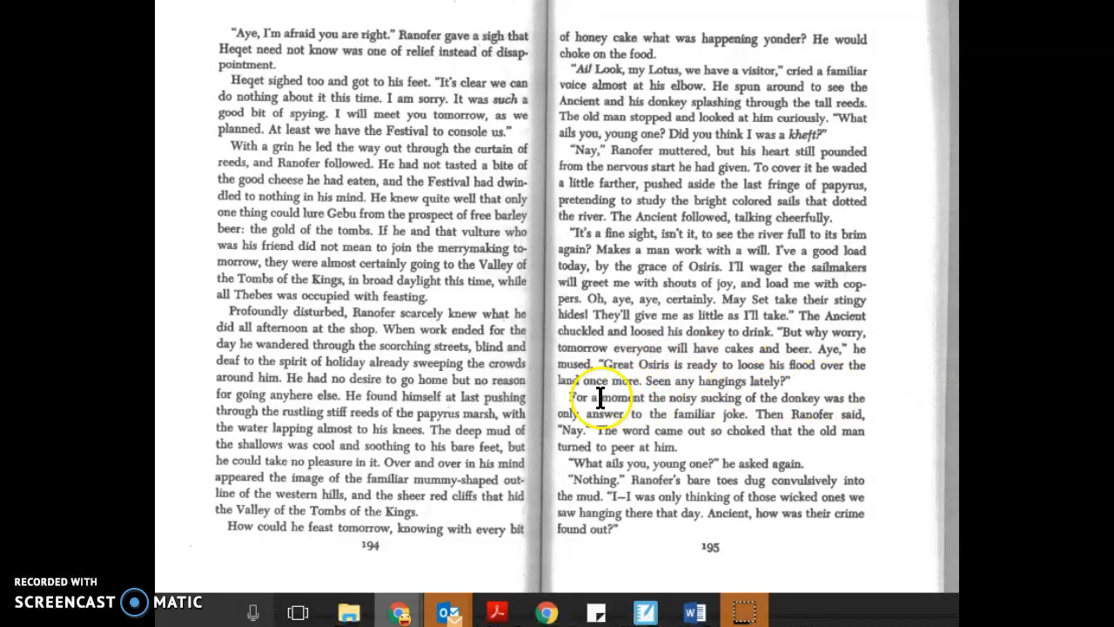
pyautogui.moveTo(644, 383)
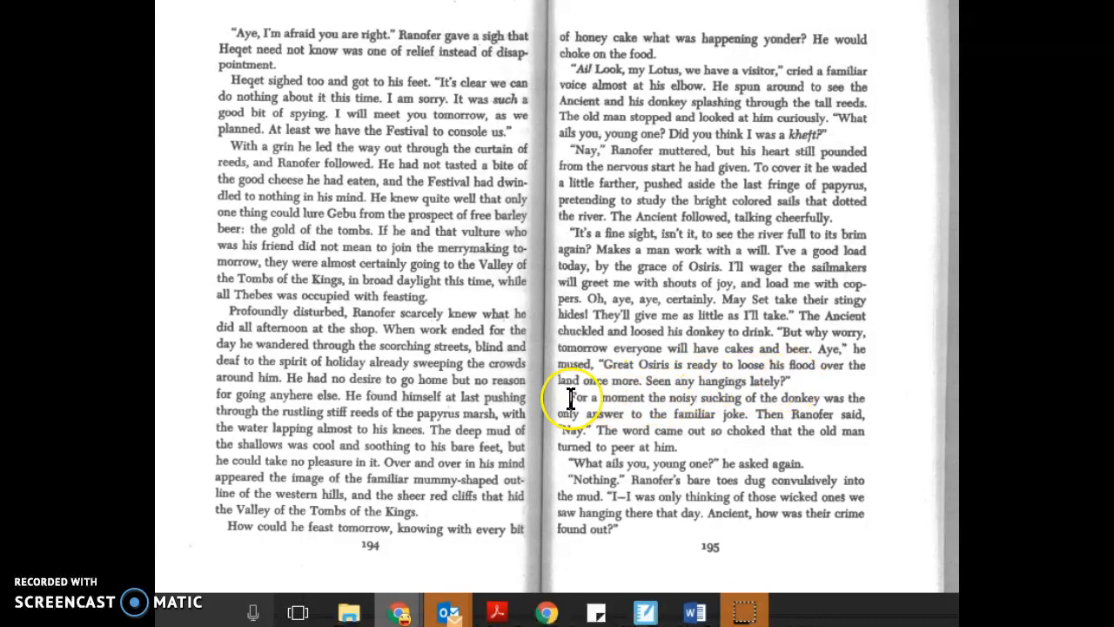
pyautogui.moveTo(818, 391)
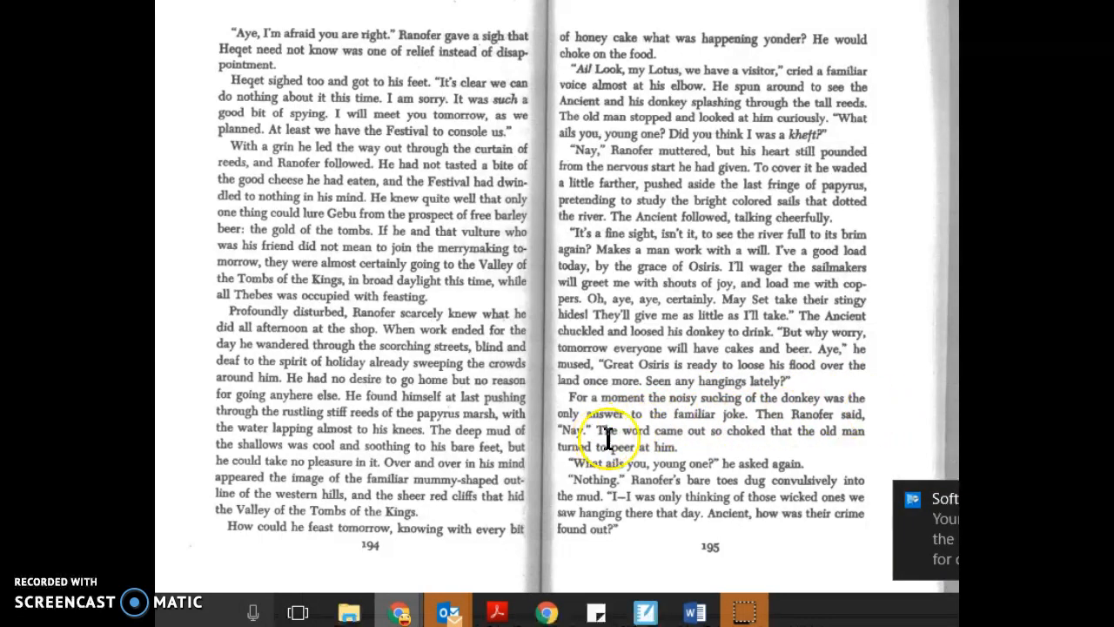
pyautogui.moveTo(742, 439)
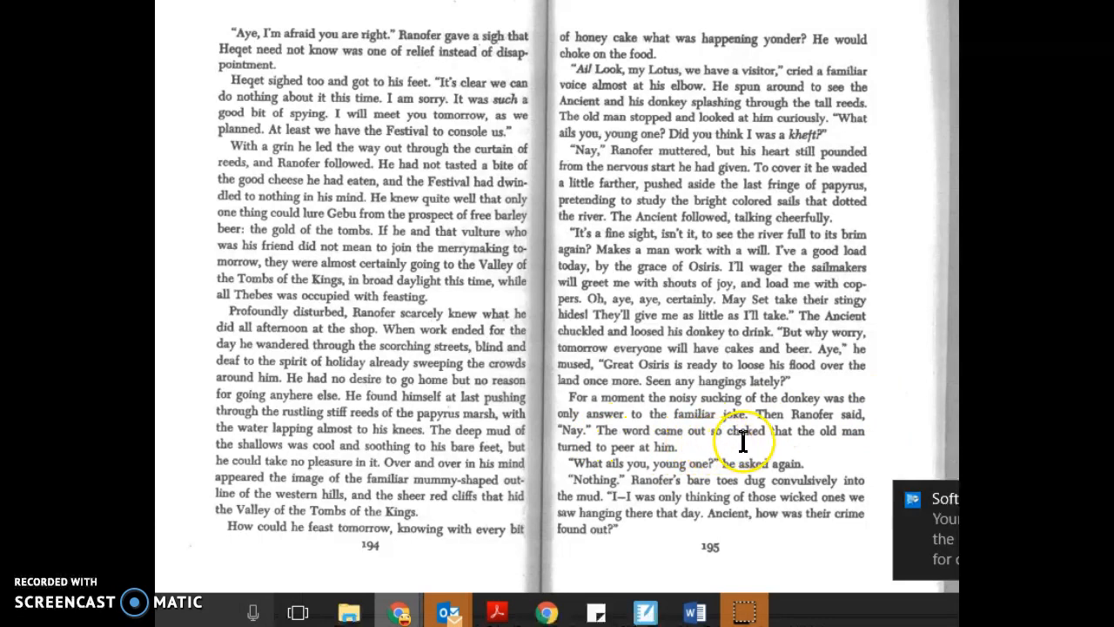
pyautogui.moveTo(606, 446)
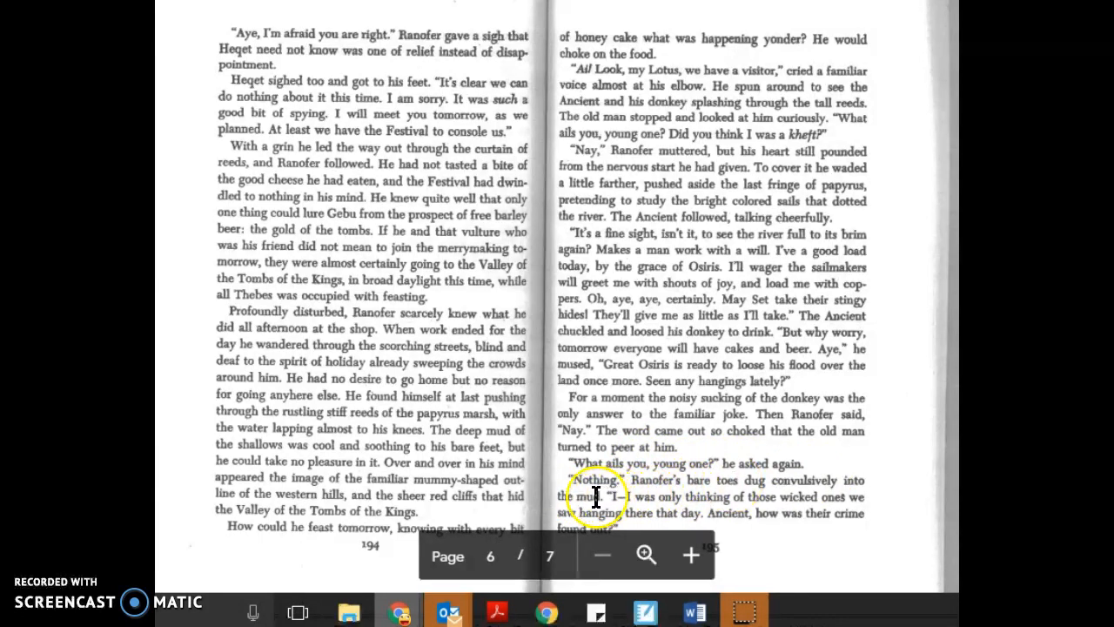
pyautogui.moveTo(616, 498)
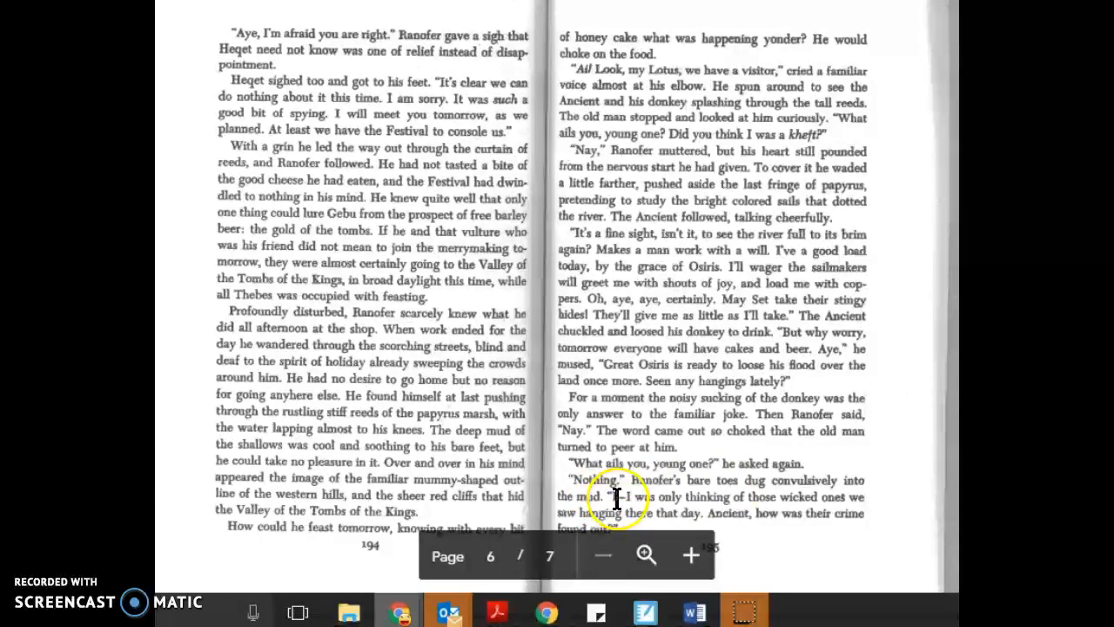
pyautogui.moveTo(849, 496)
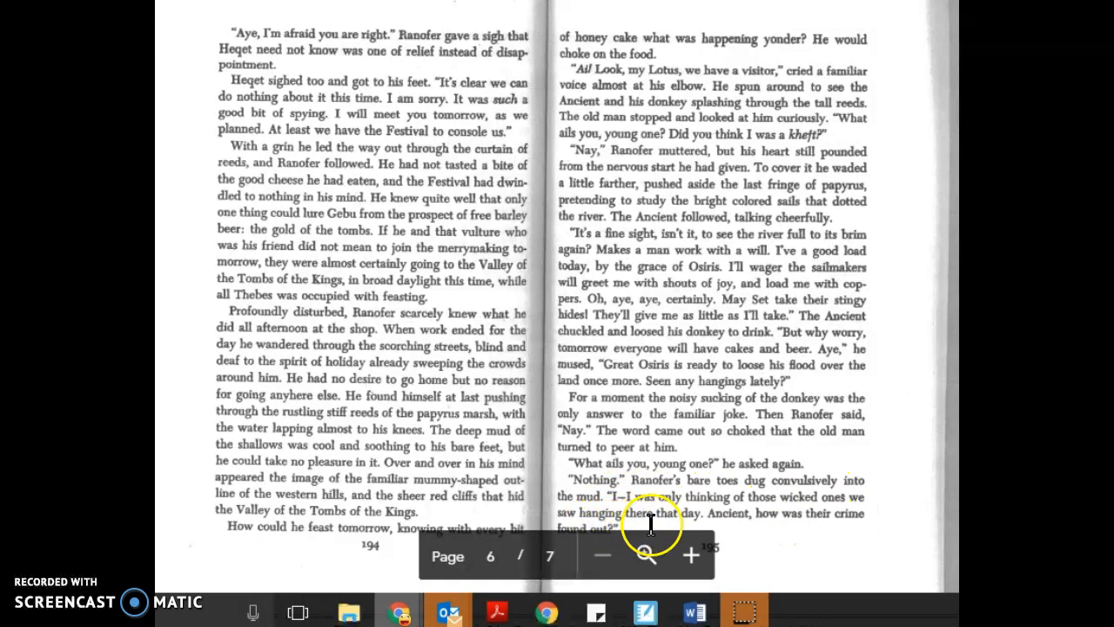
pyautogui.moveTo(710, 513)
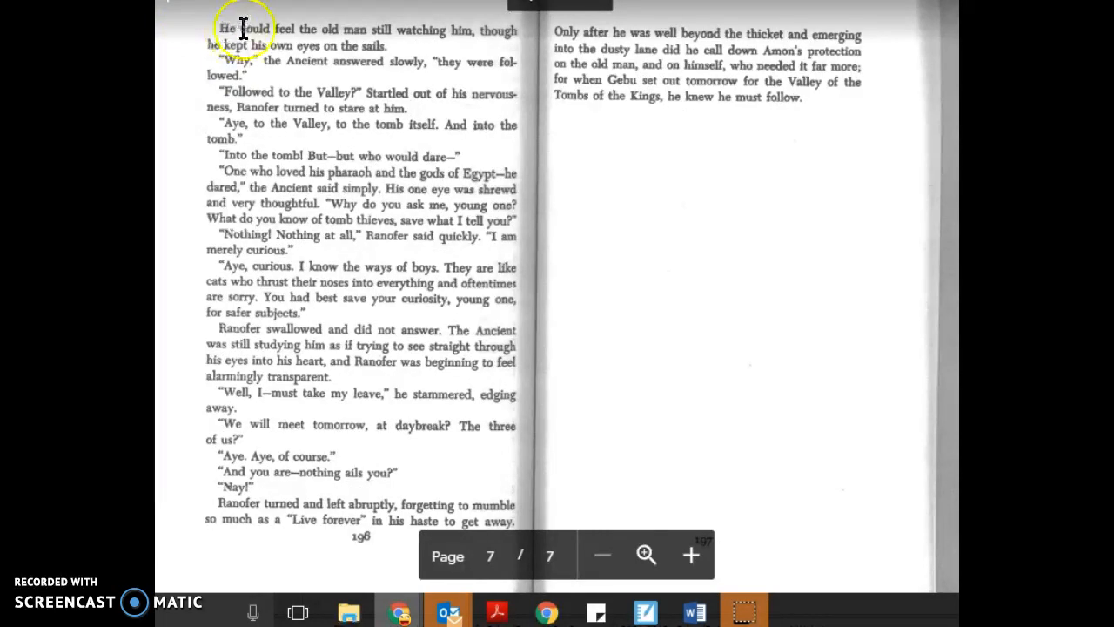
pyautogui.moveTo(446, 35)
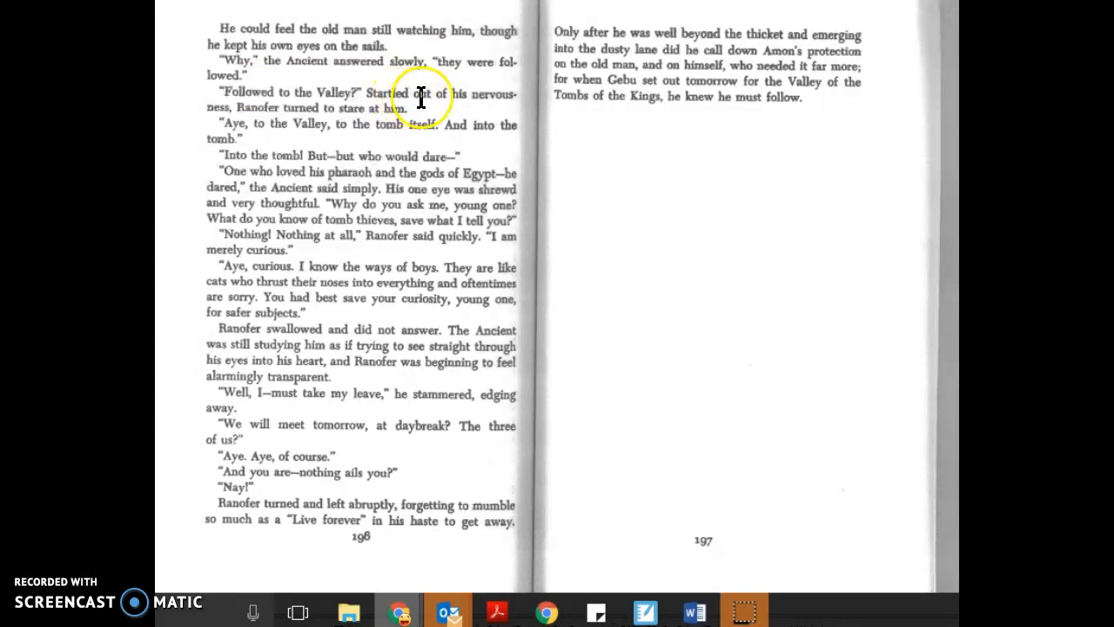
pyautogui.moveTo(356, 99)
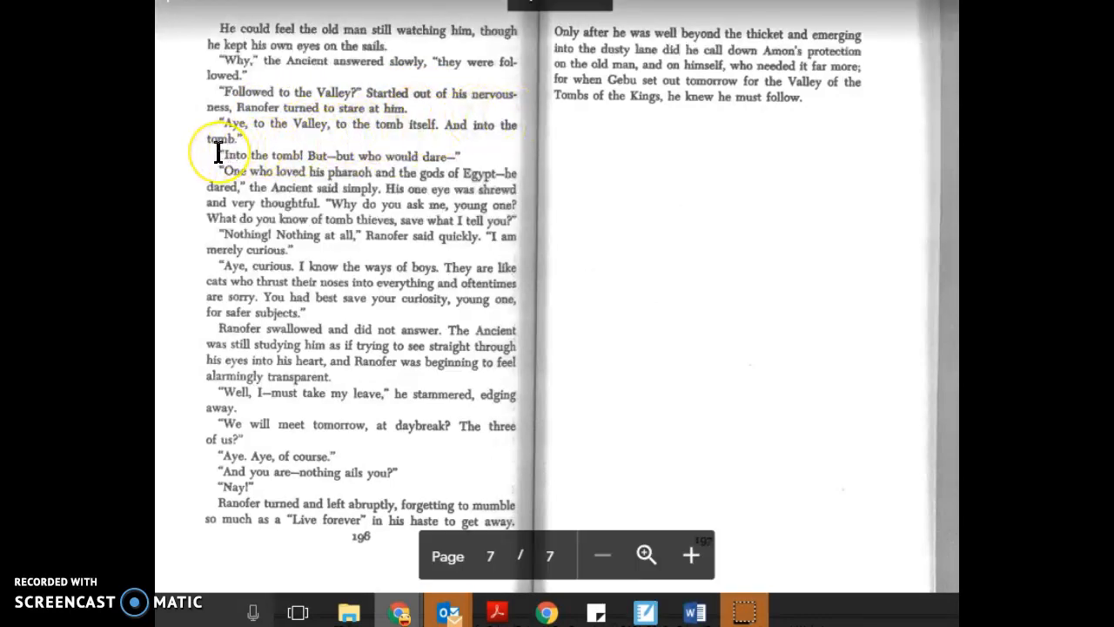
pyautogui.moveTo(275, 154)
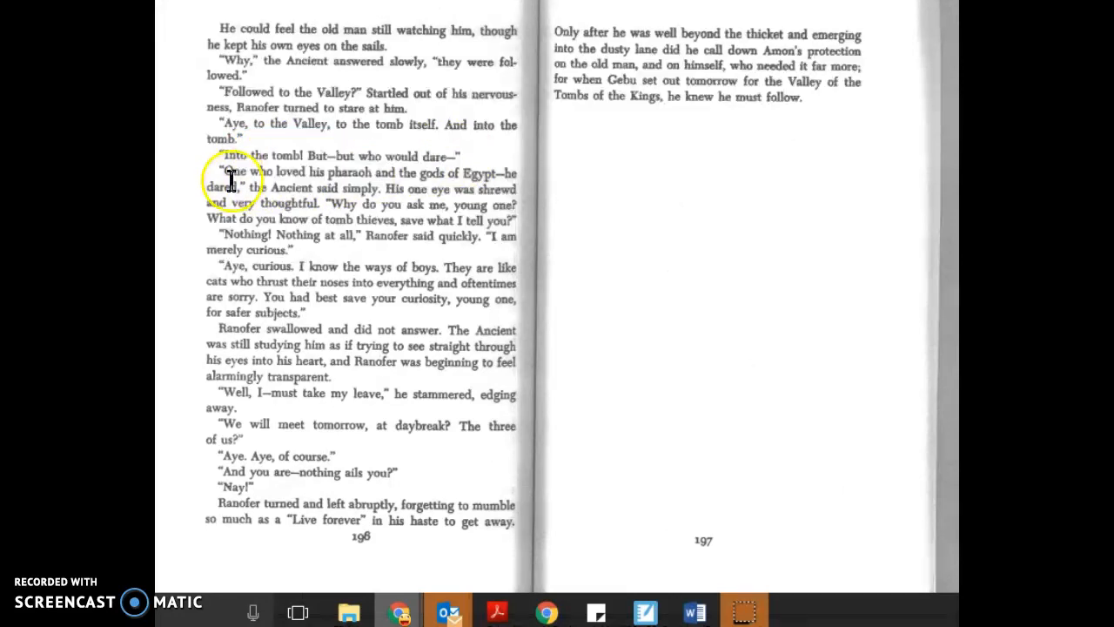
pyautogui.moveTo(362, 178)
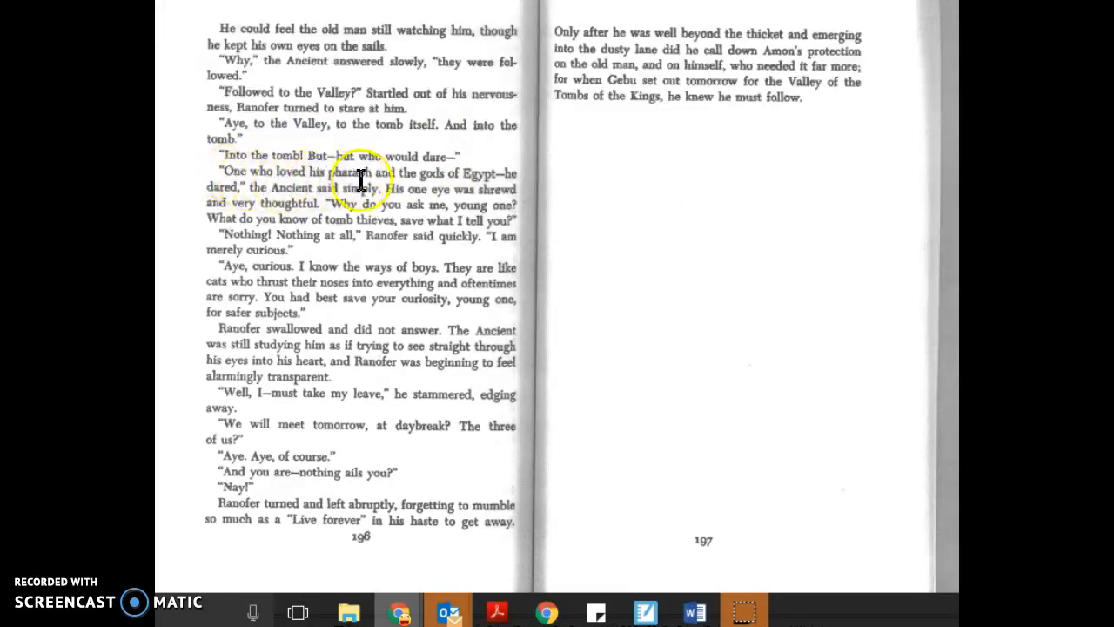
pyautogui.moveTo(509, 172)
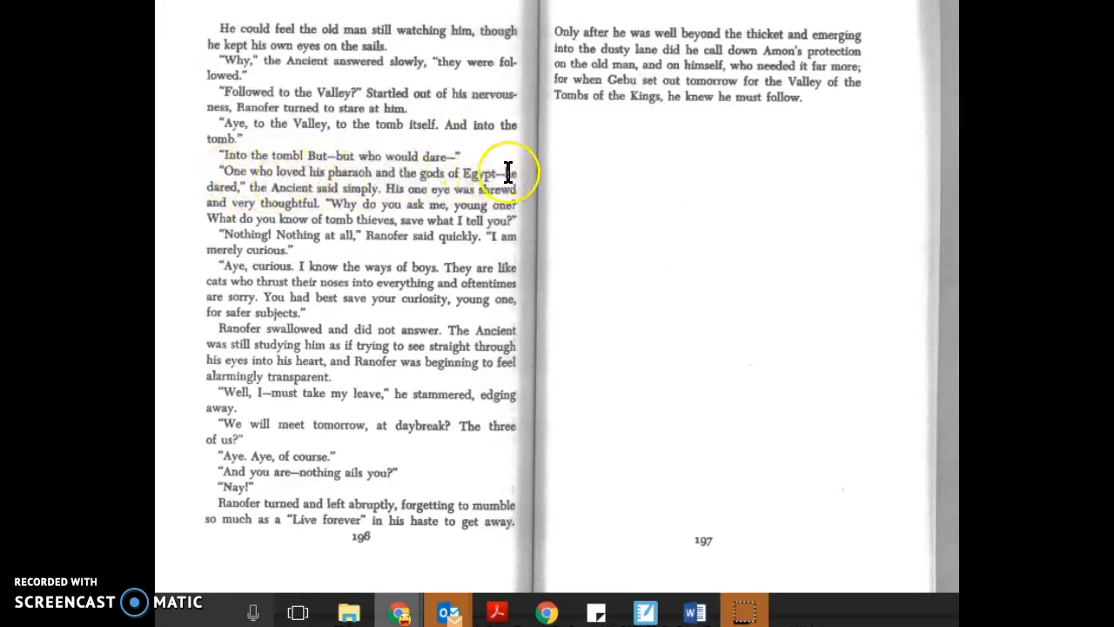
pyautogui.moveTo(345, 190)
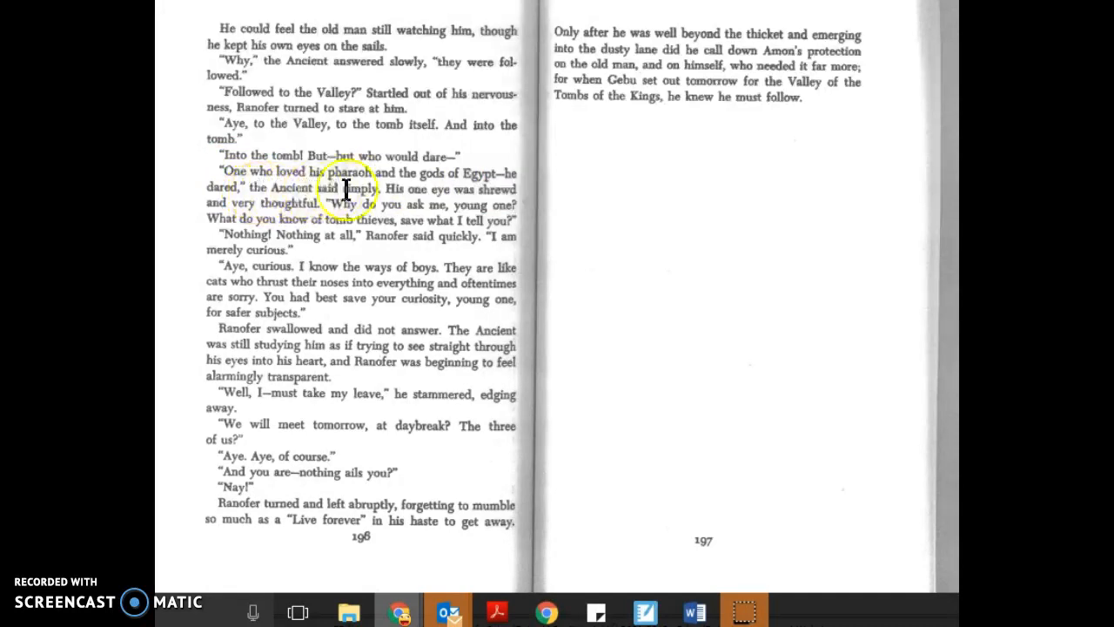
pyautogui.moveTo(322, 218)
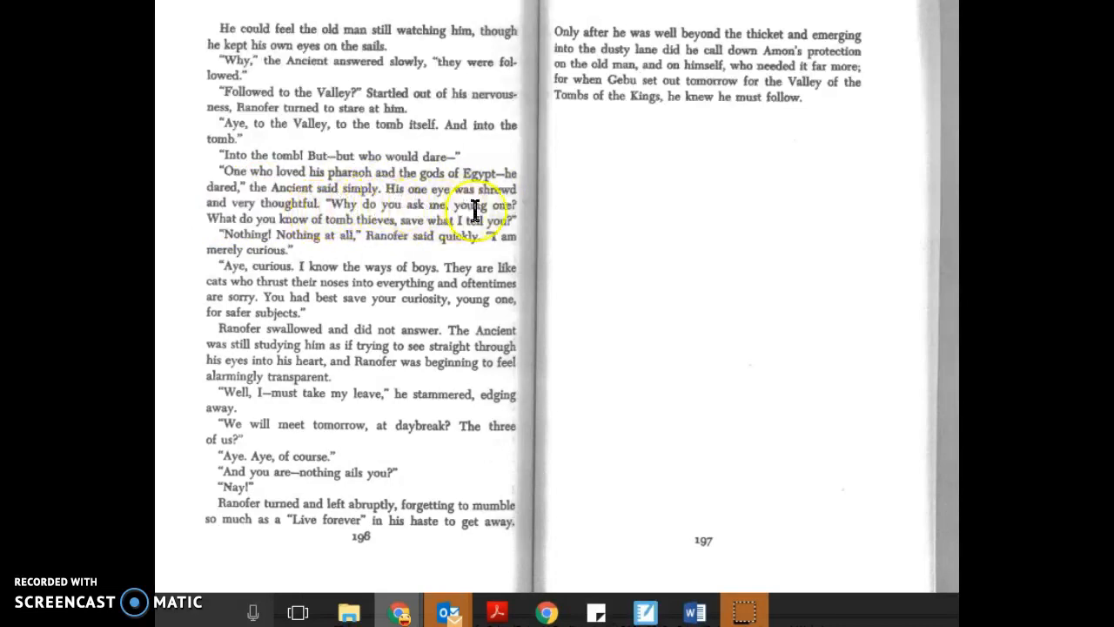
pyautogui.moveTo(320, 230)
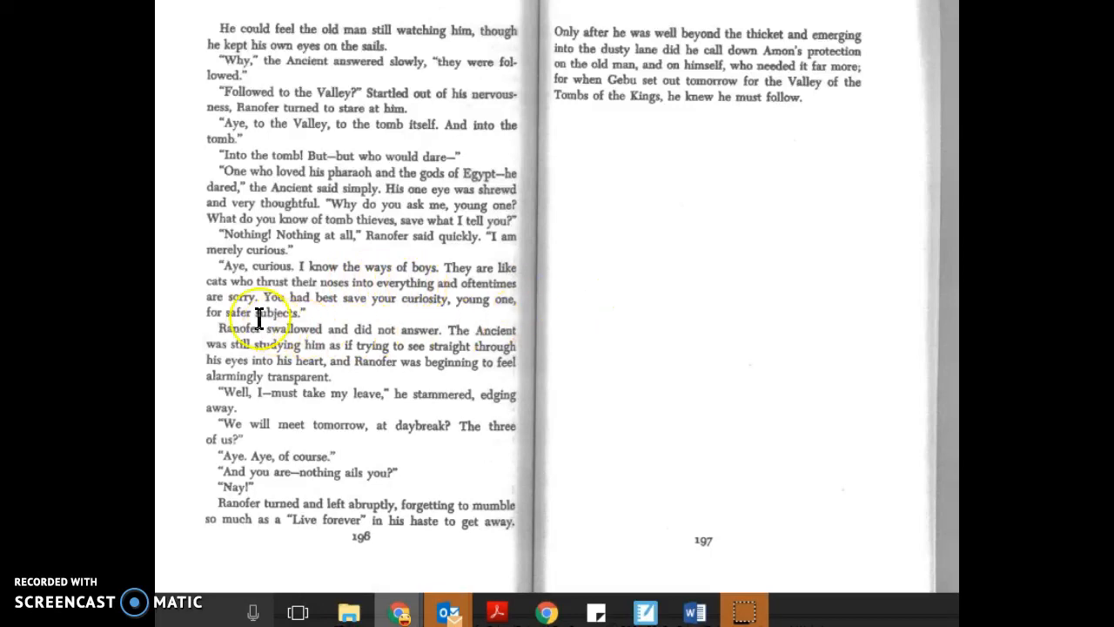
pyautogui.moveTo(345, 306)
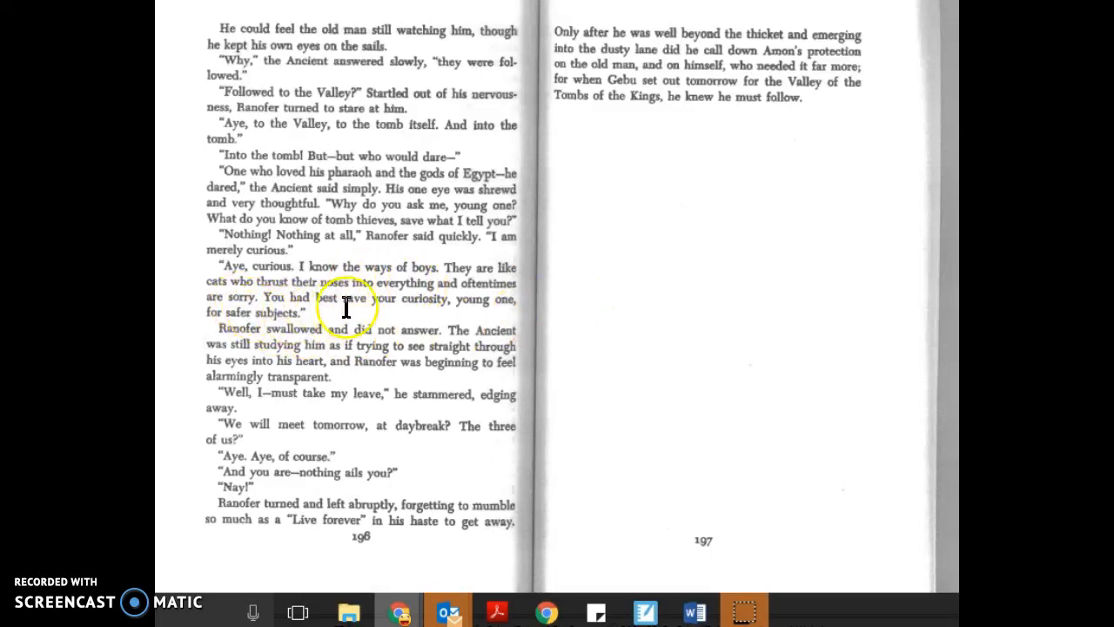
pyautogui.moveTo(442, 310)
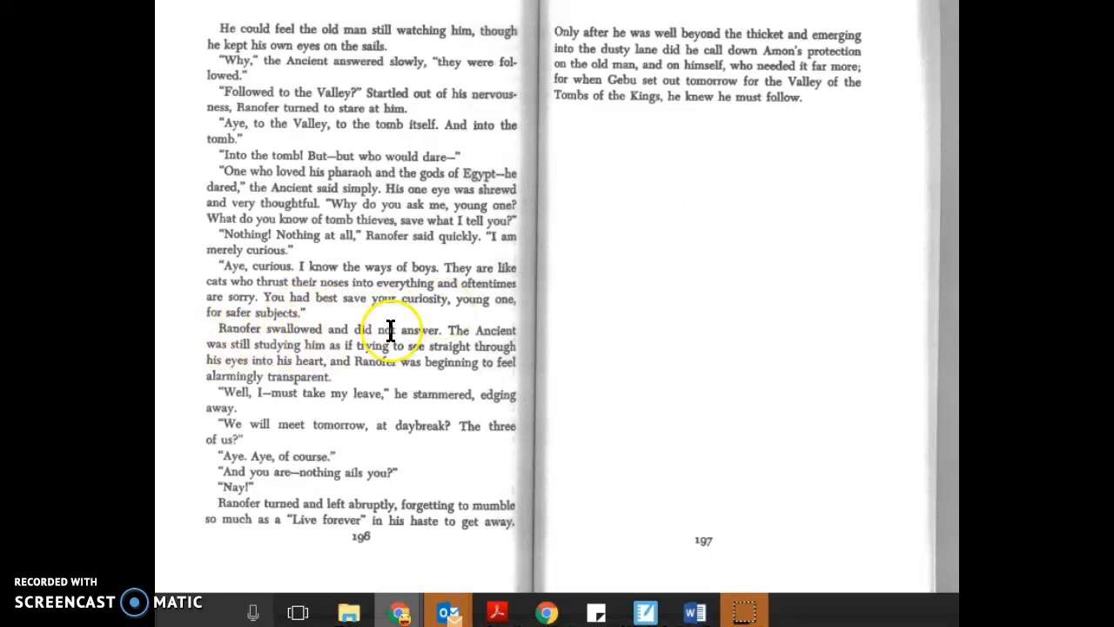
pyautogui.moveTo(223, 357)
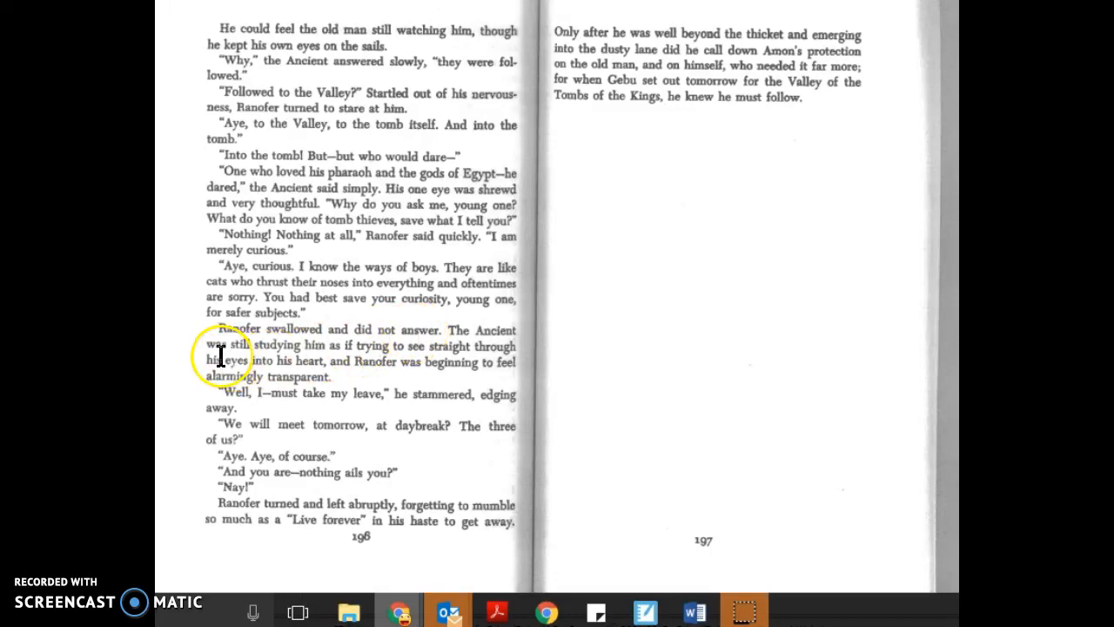
pyautogui.moveTo(561, 327)
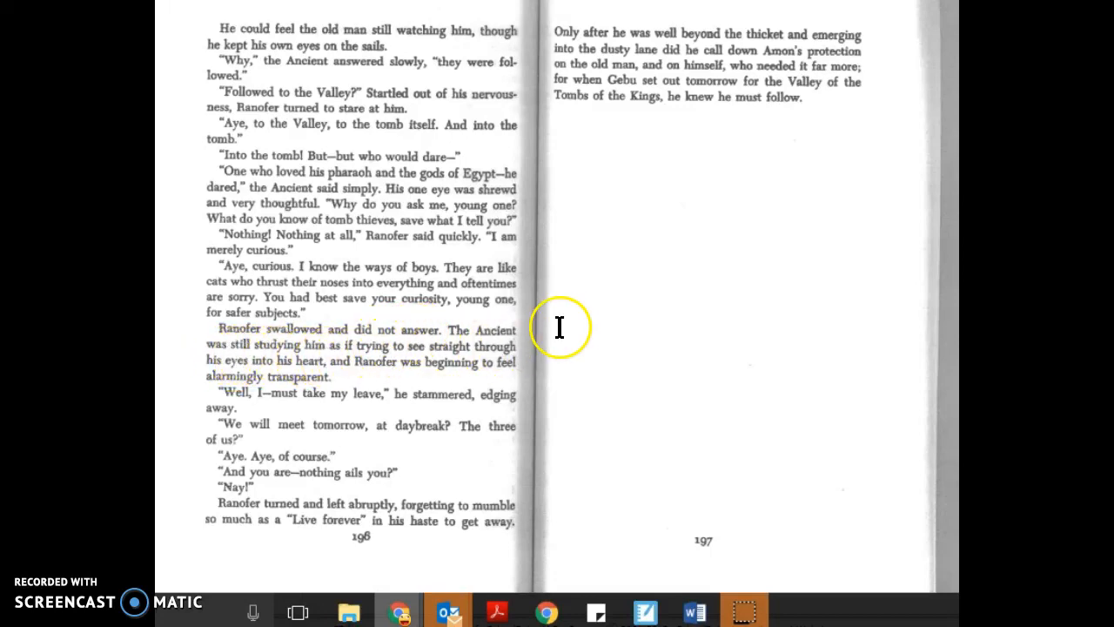
pyautogui.moveTo(314, 373)
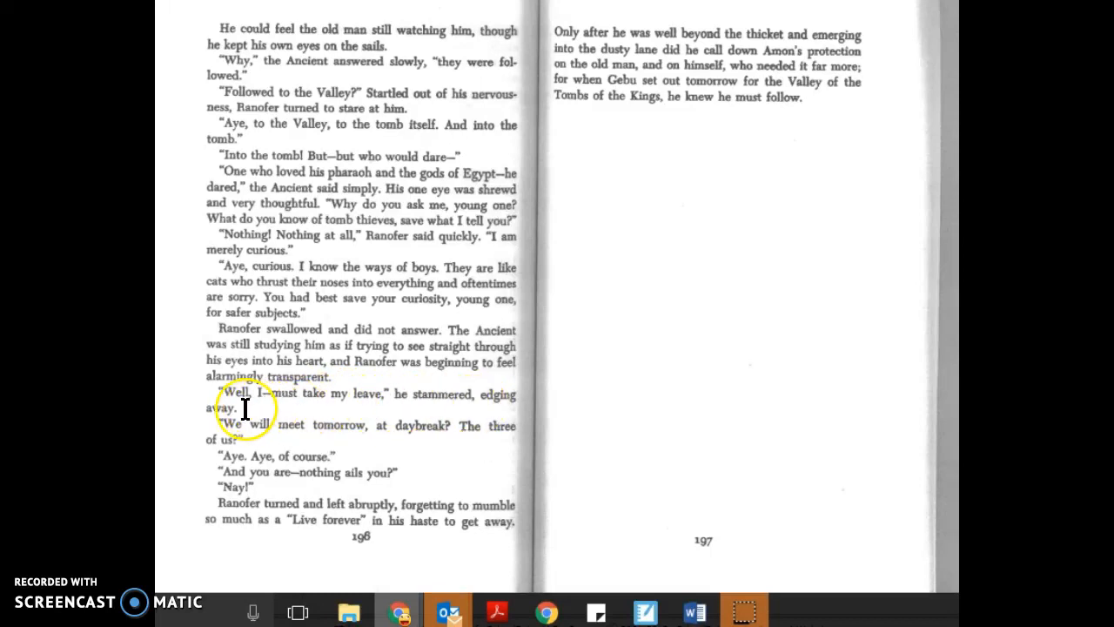
pyautogui.moveTo(320, 435)
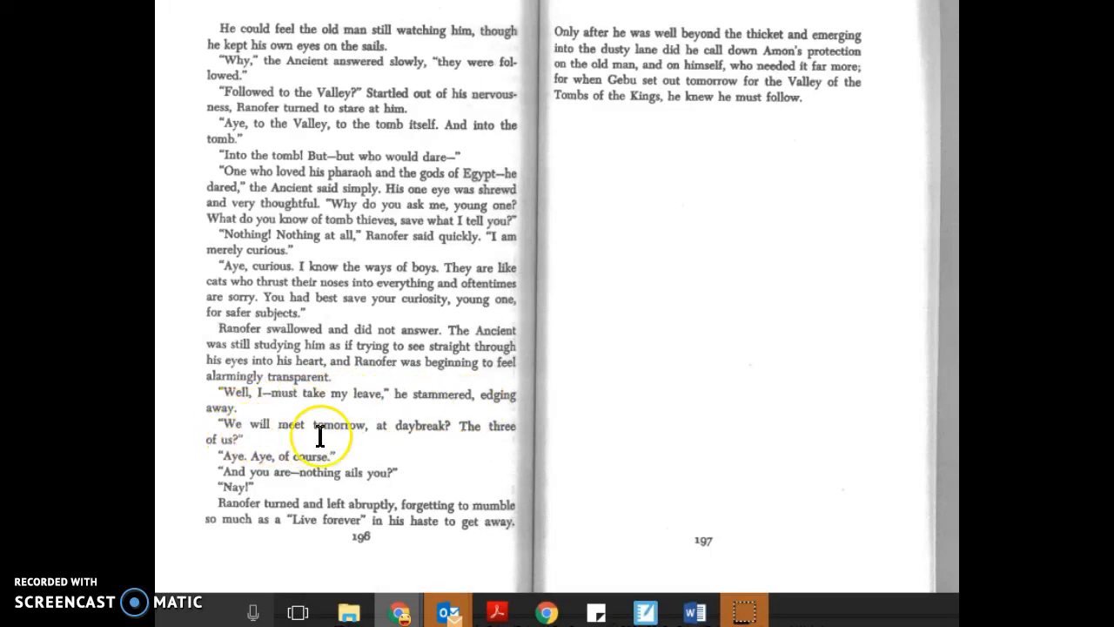
pyautogui.moveTo(334, 449)
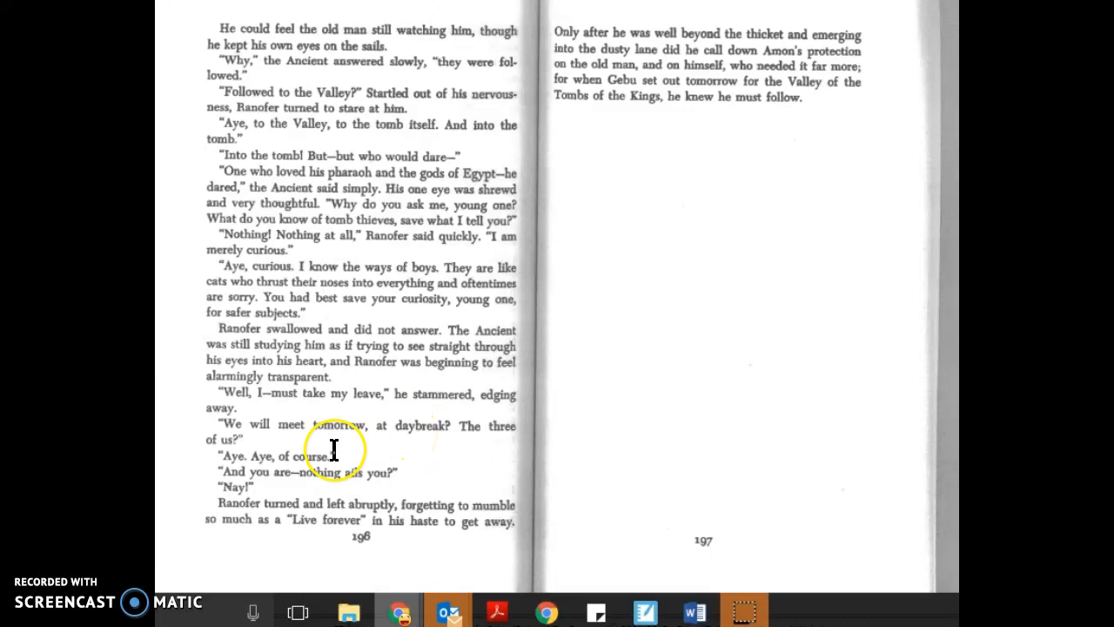
pyautogui.moveTo(225, 461)
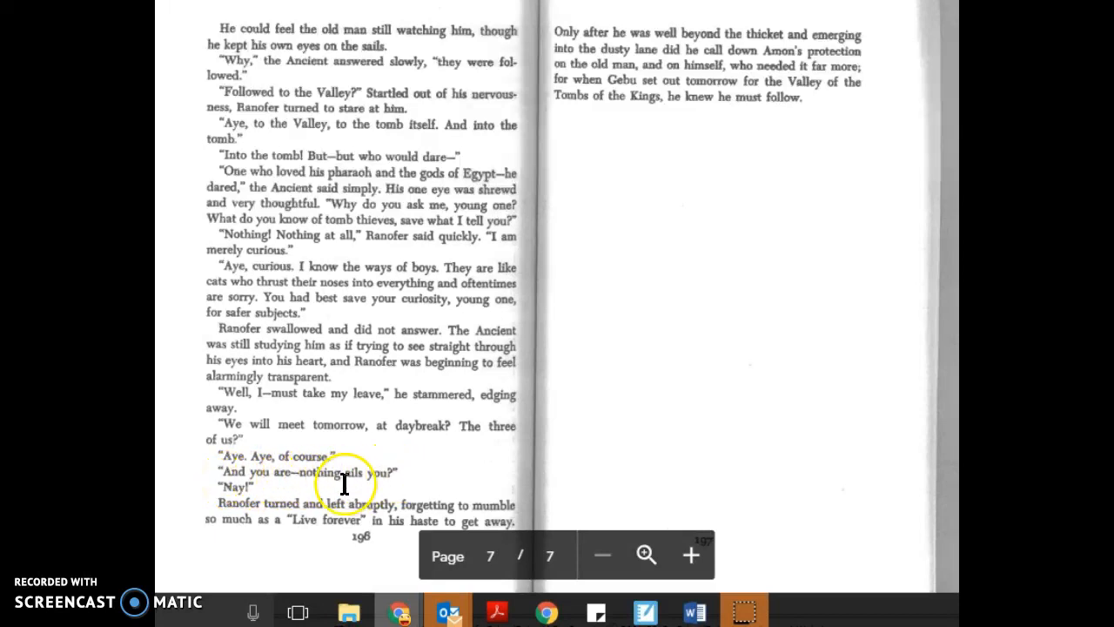
pyautogui.moveTo(348, 505)
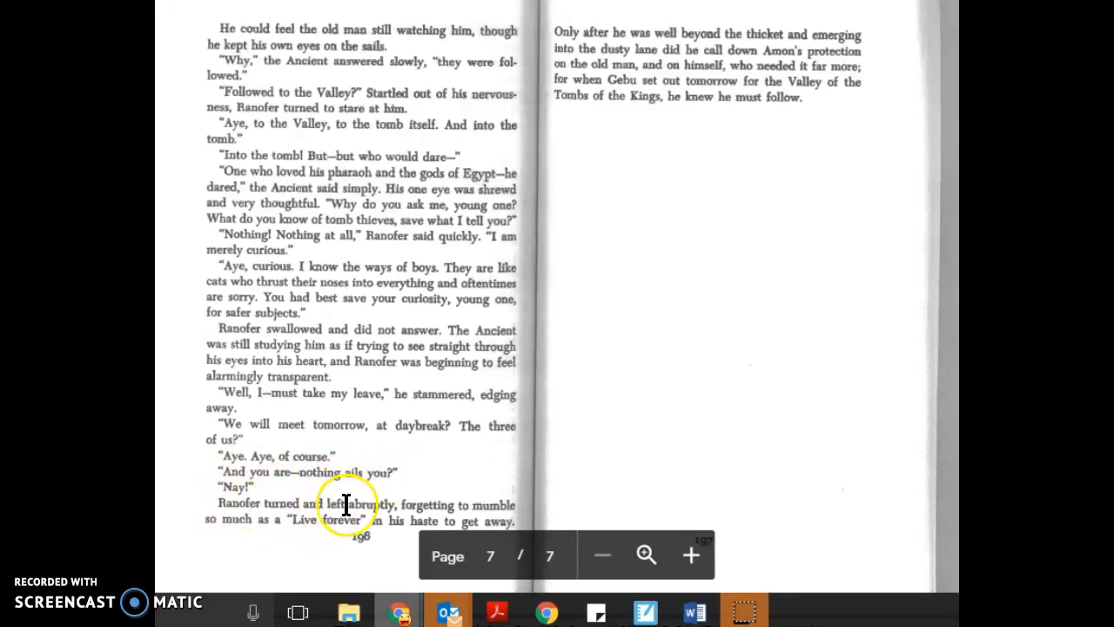
pyautogui.moveTo(293, 522)
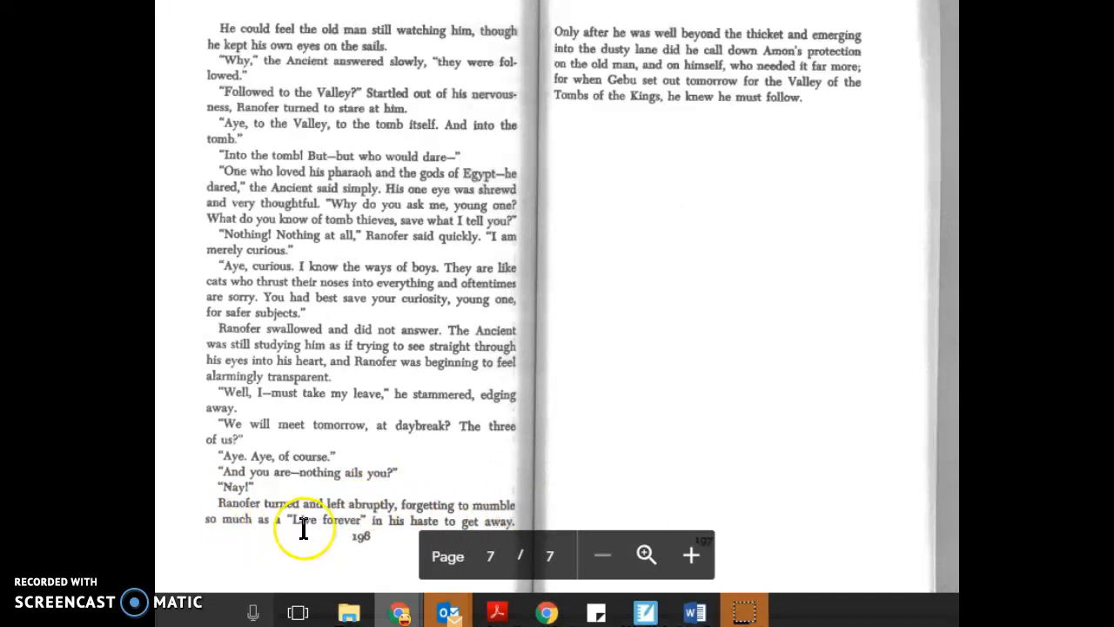
pyautogui.moveTo(537, 498)
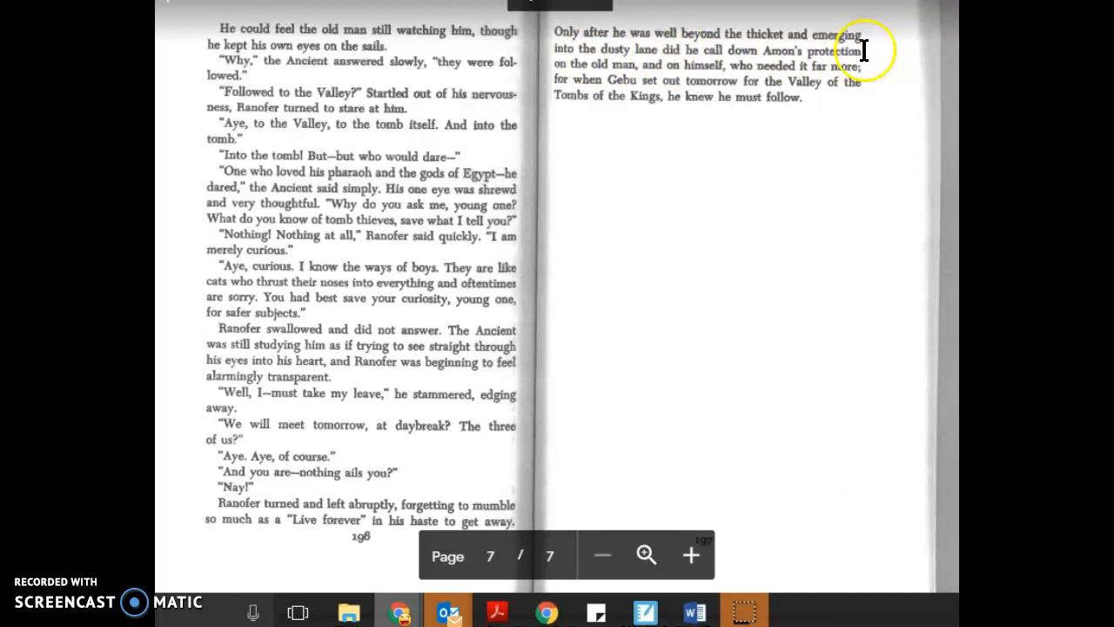
pyautogui.moveTo(635, 63)
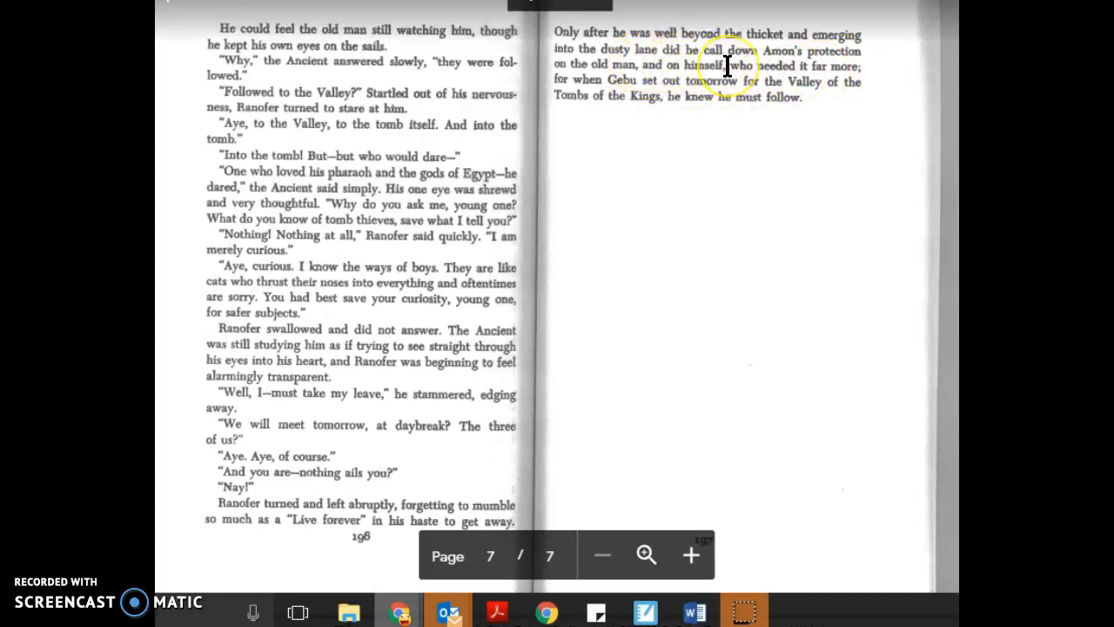
pyautogui.moveTo(862, 66)
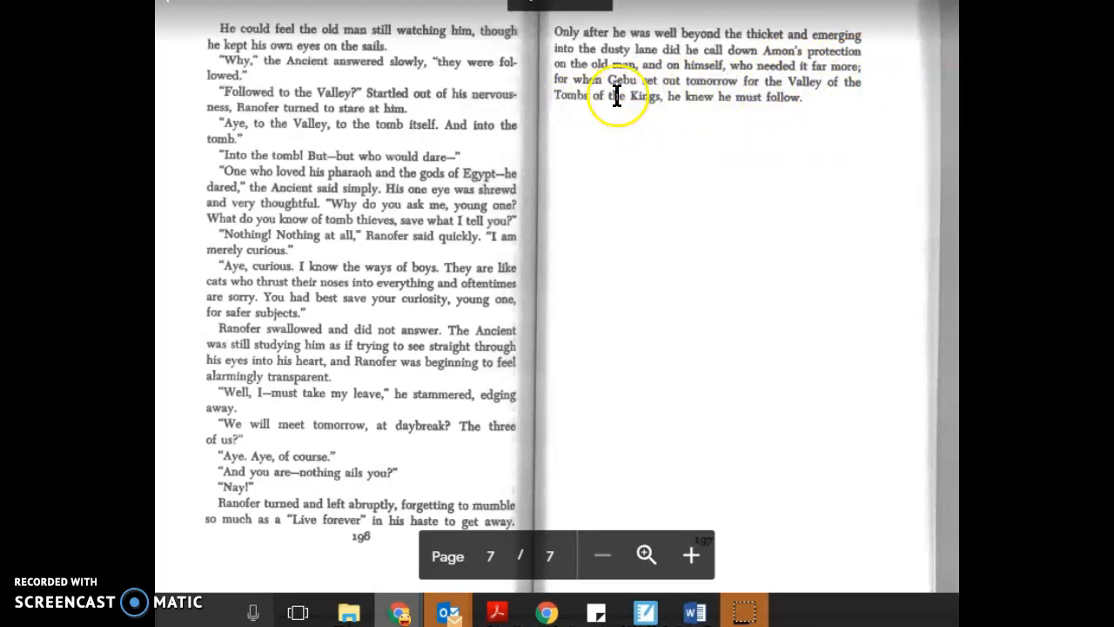
pyautogui.moveTo(821, 96)
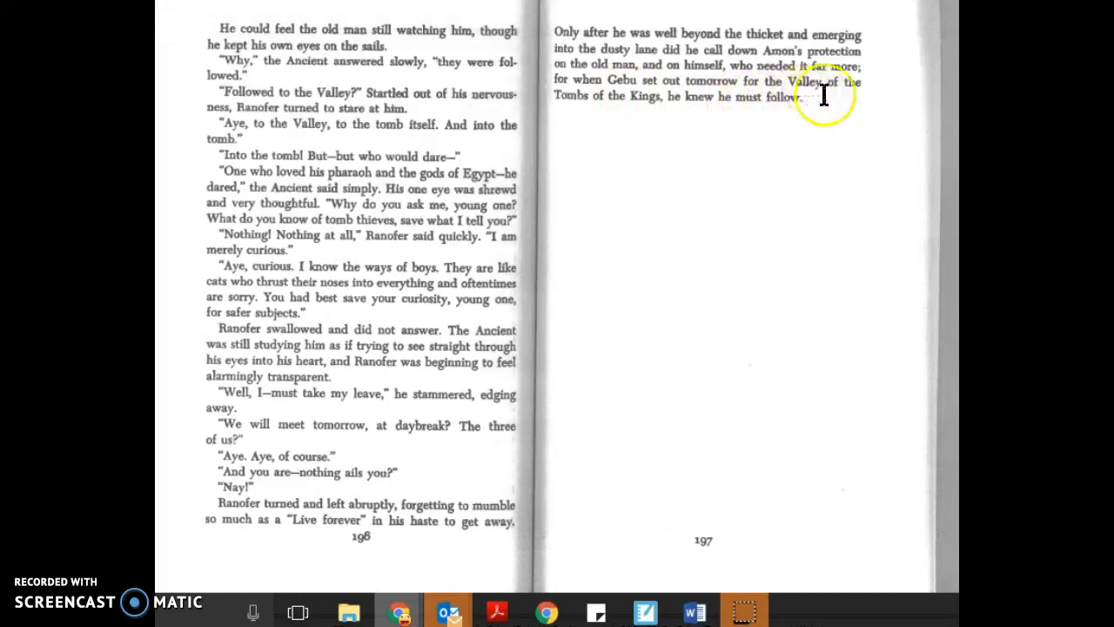